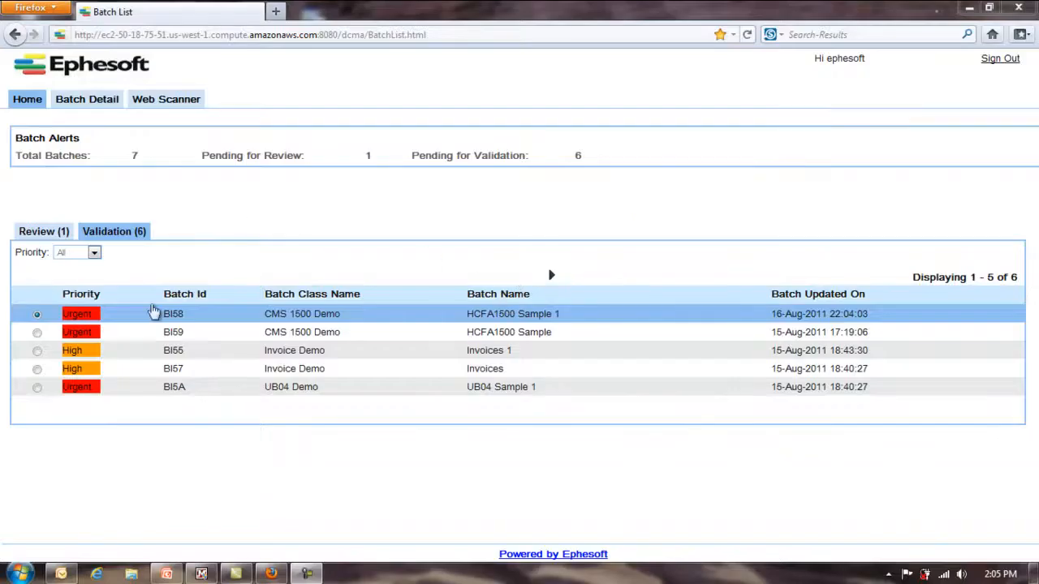
mouse_move(337, 290)
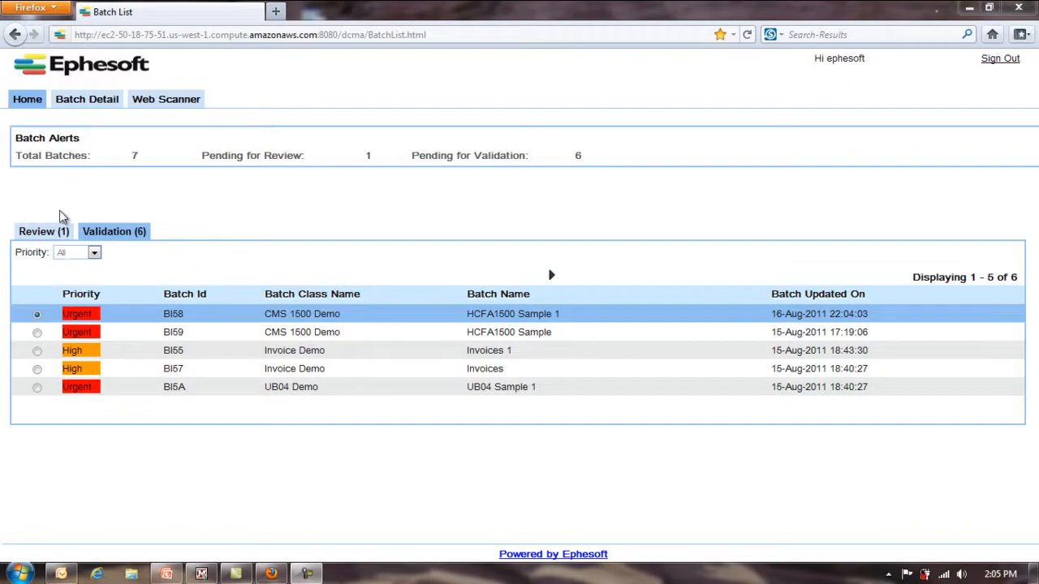
mouse_move(50, 226)
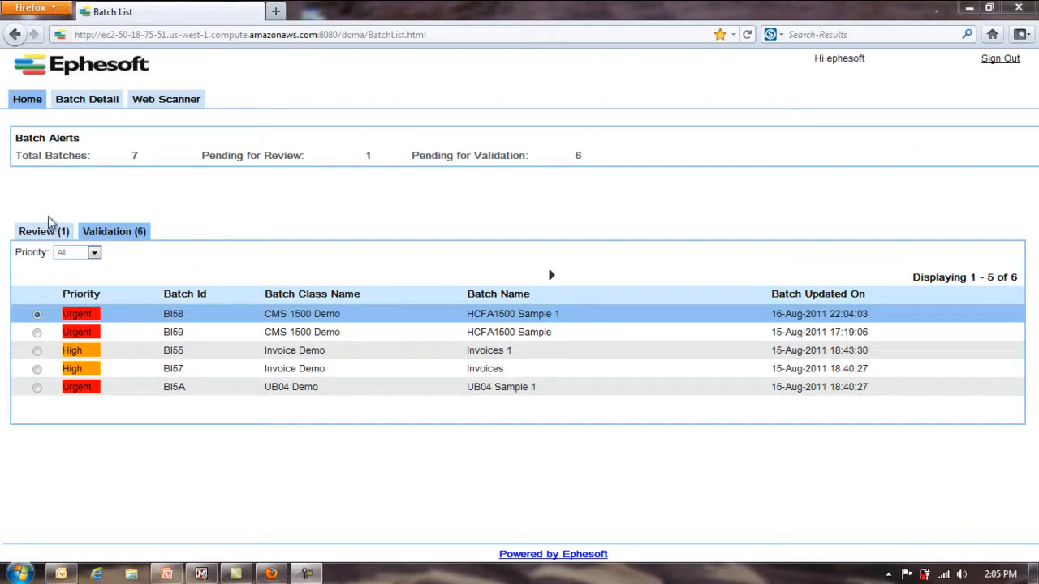
mouse_move(88, 188)
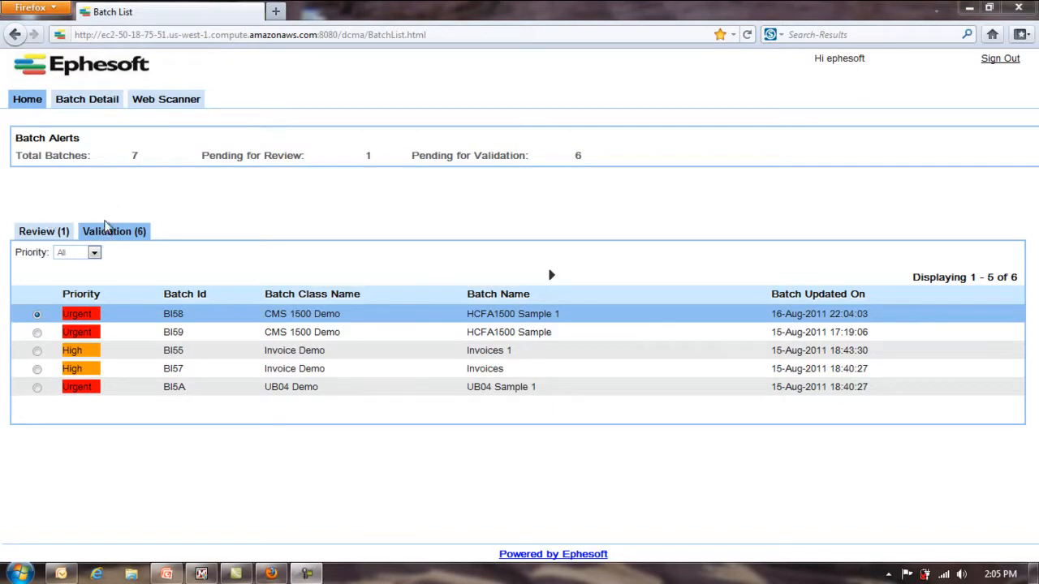
mouse_move(113, 231)
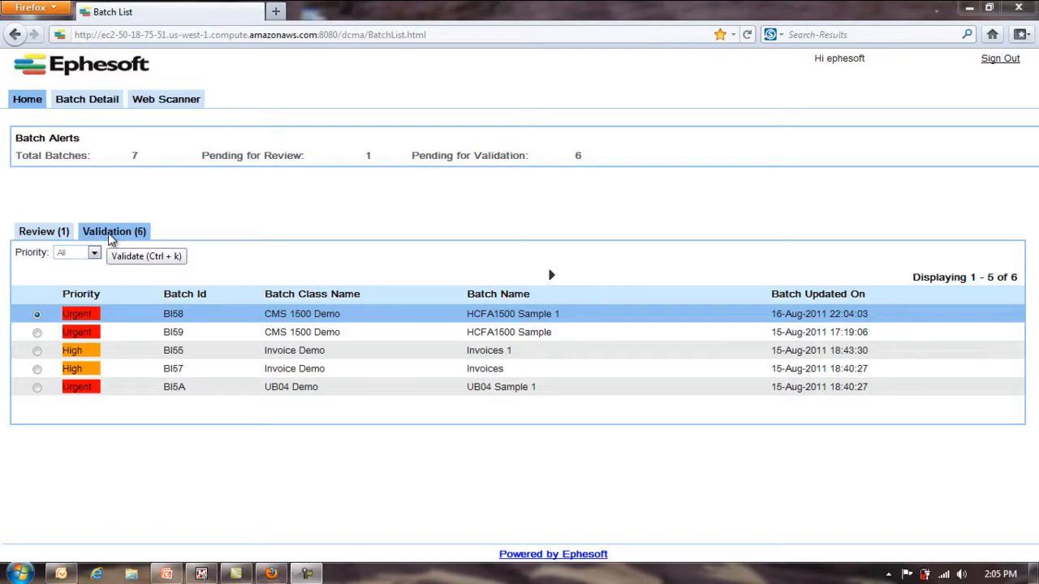
mouse_move(118, 227)
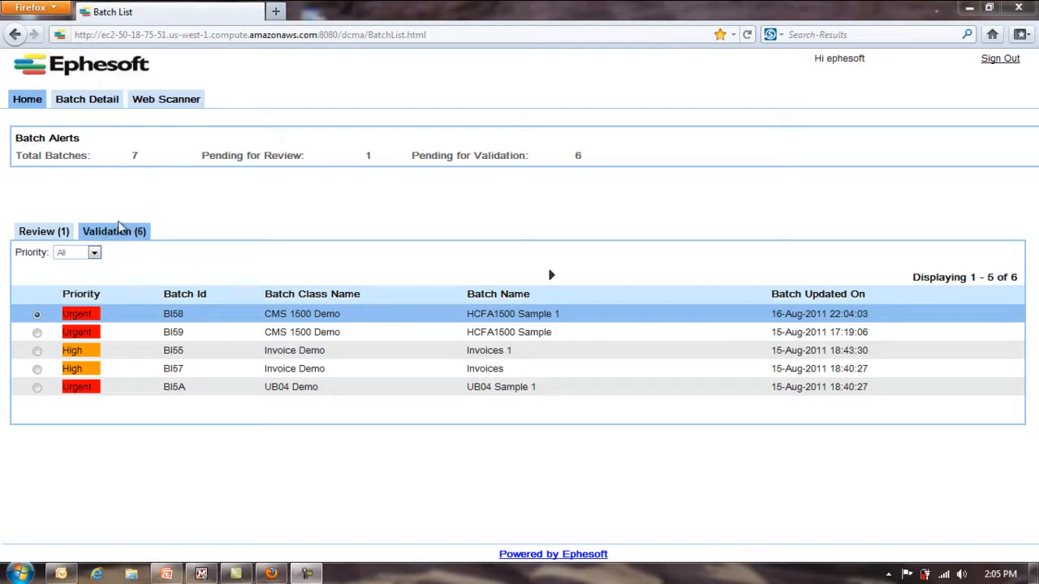
mouse_move(122, 224)
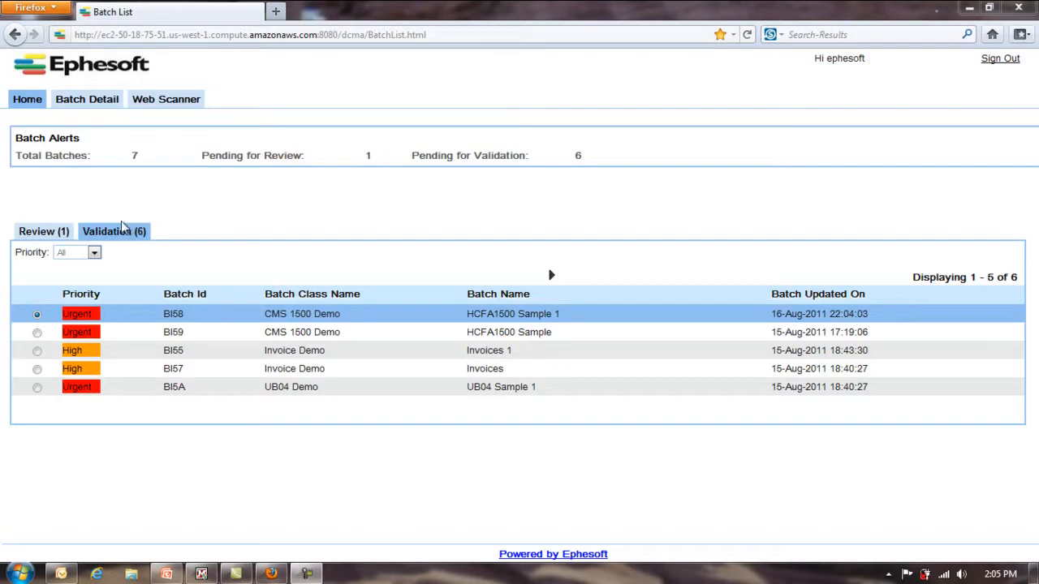
mouse_move(127, 235)
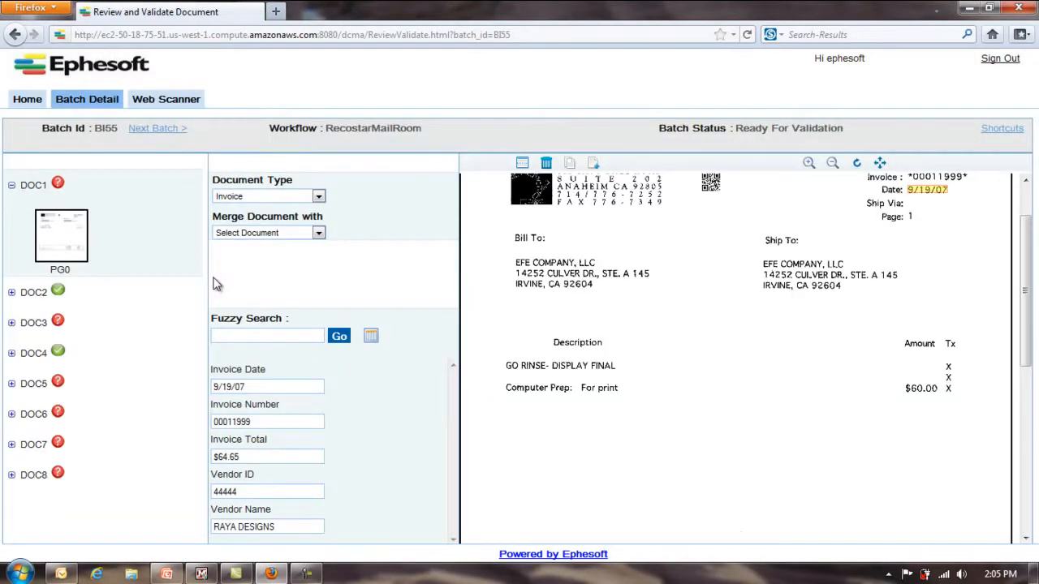
Open the KeyBoard Shortcuts dialog from the Batch Detail page
click(268, 386)
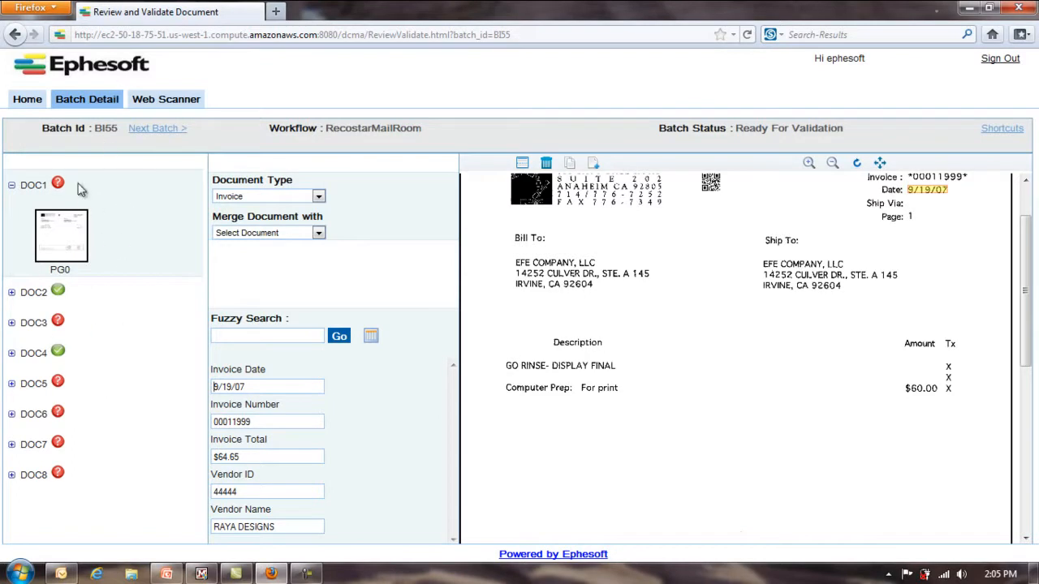
mouse_move(300, 294)
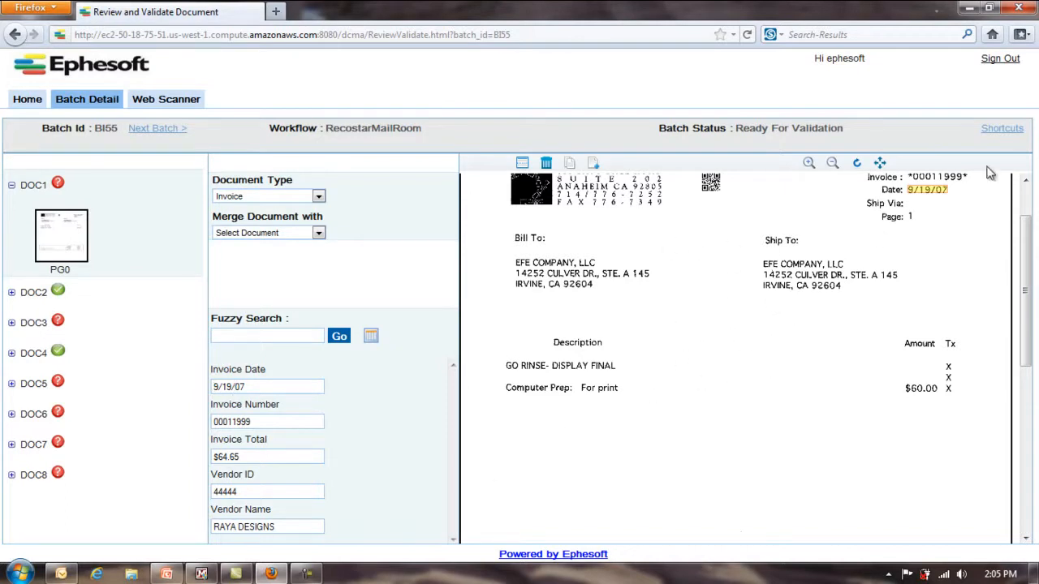
click(1002, 128)
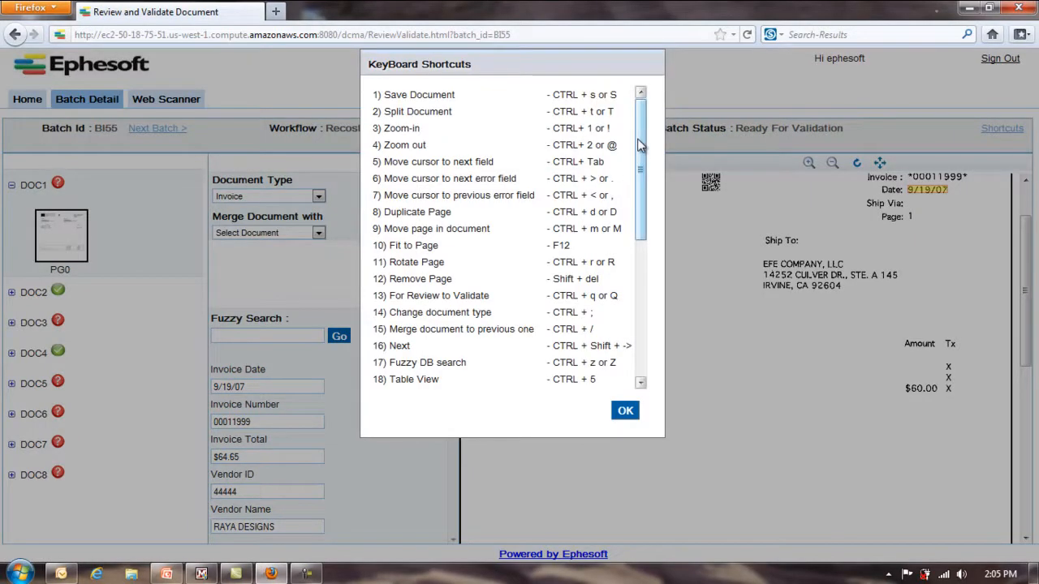
Scroll through the keyboard shortcuts list and close the dialog
drag(640, 146, 640, 227)
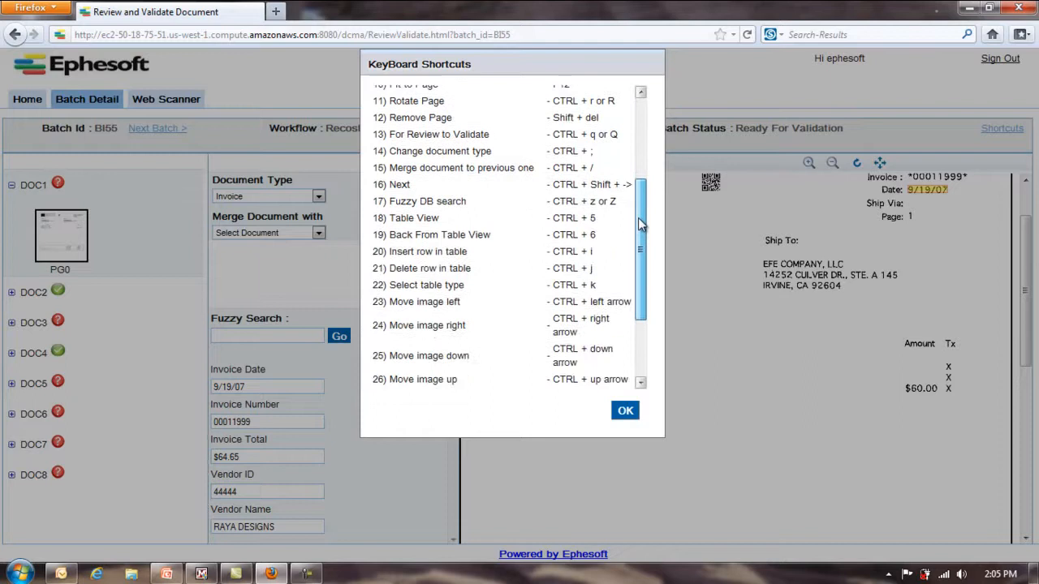
scroll(down, 3)
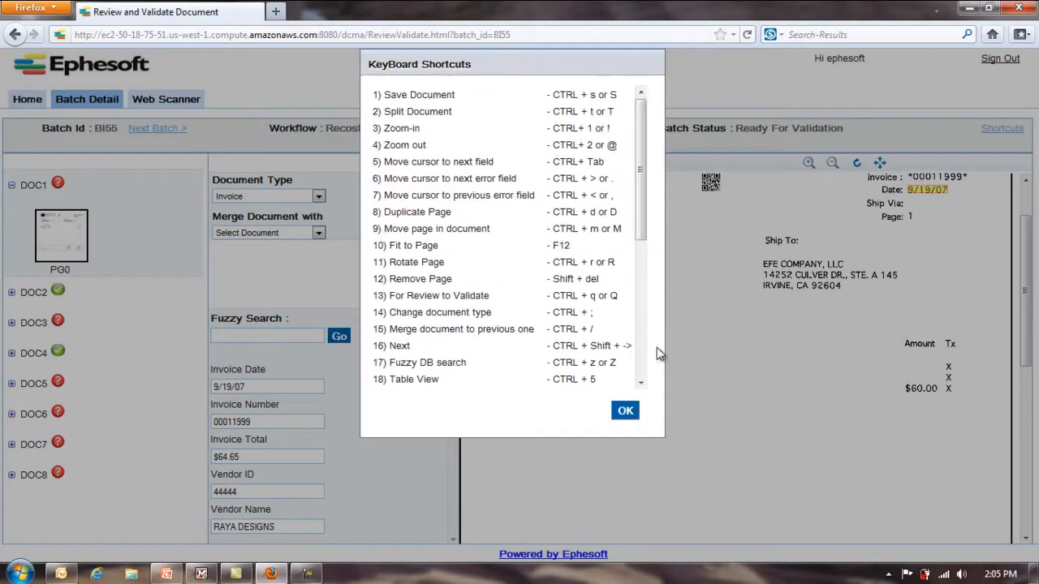
click(625, 409)
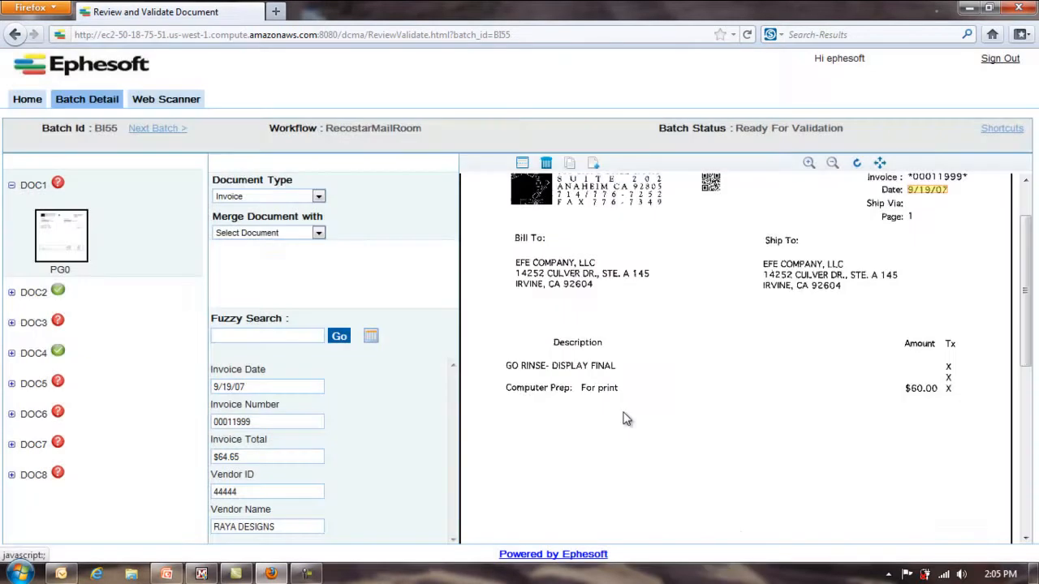
mouse_move(472, 302)
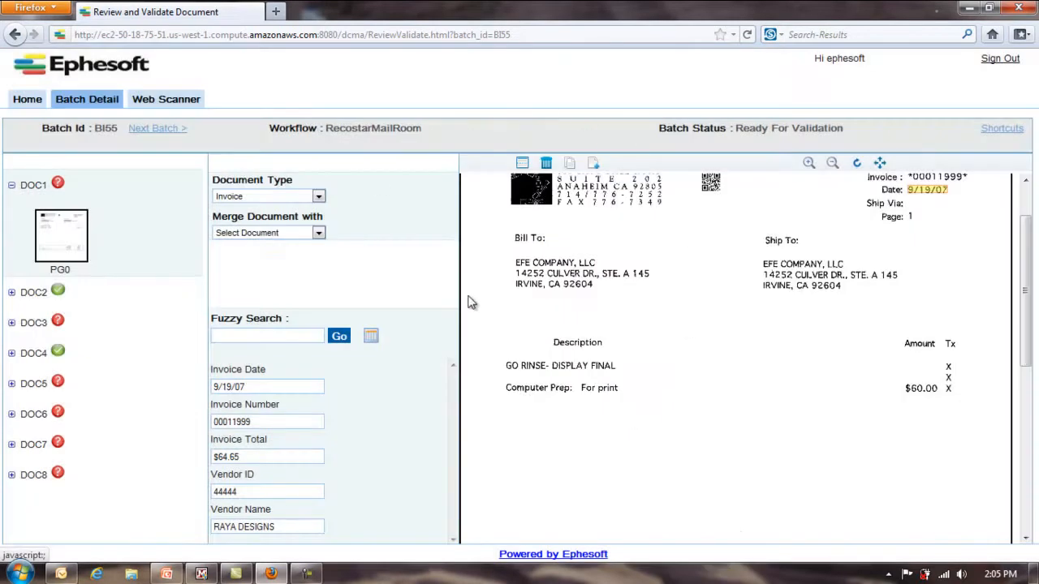
mouse_move(591, 224)
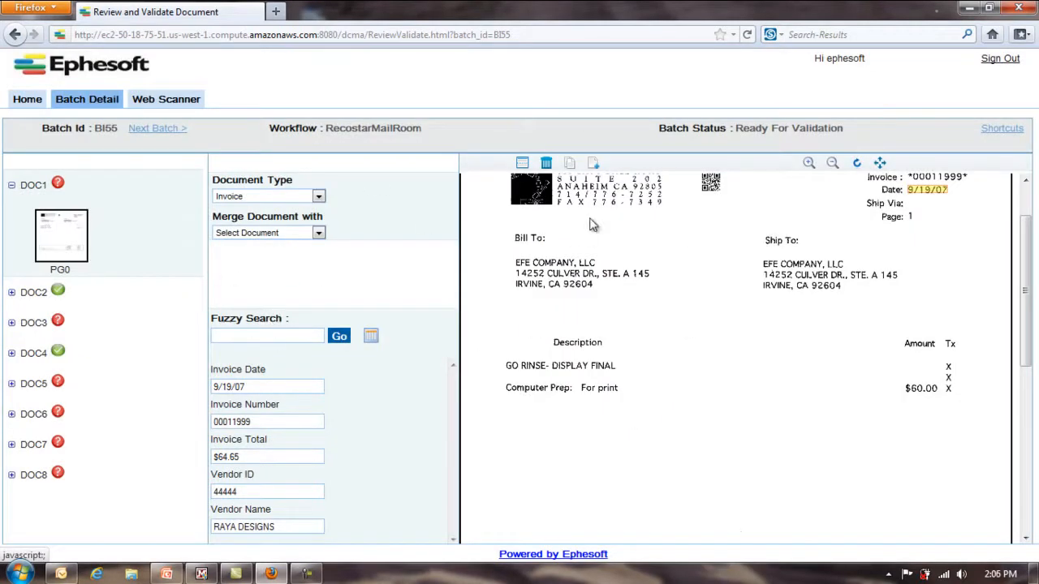
mouse_move(272, 307)
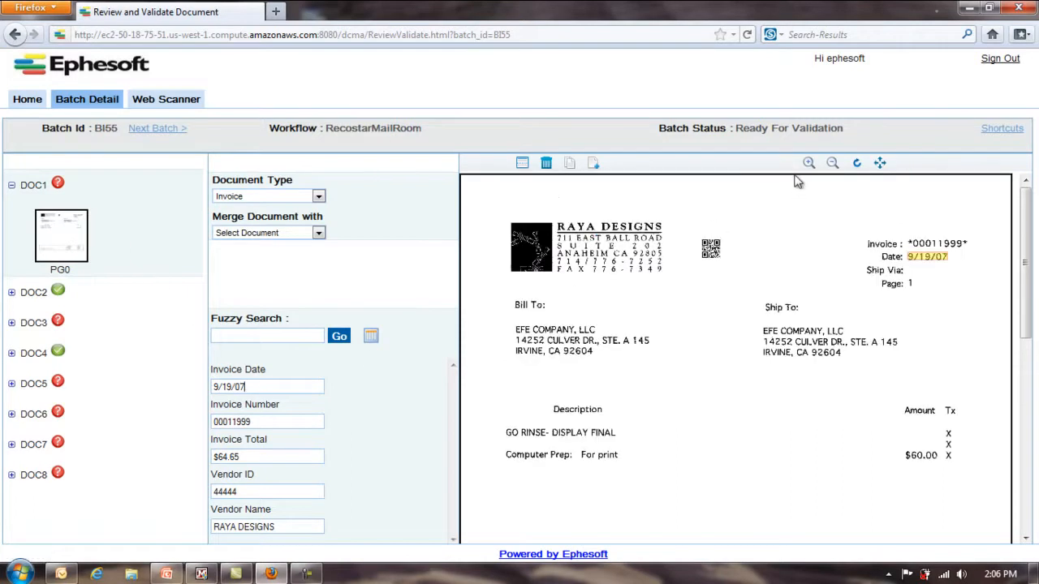
click(808, 163)
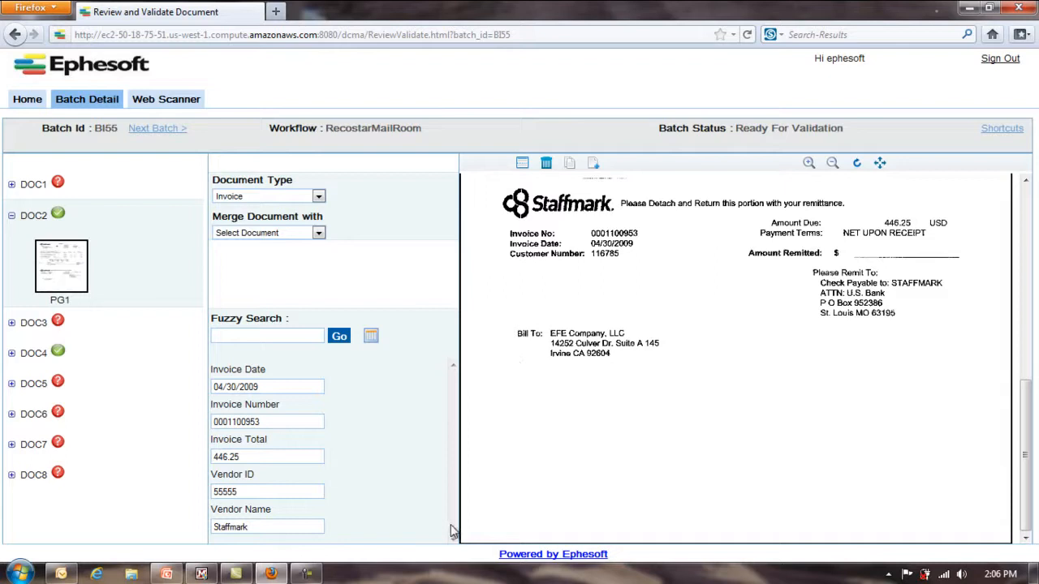
mouse_move(524, 401)
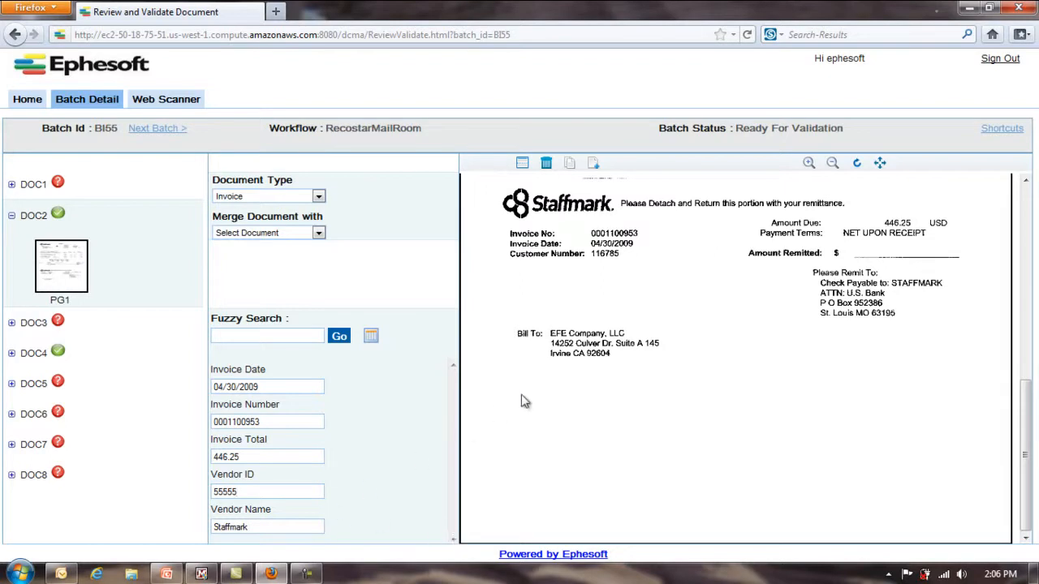
mouse_move(604, 339)
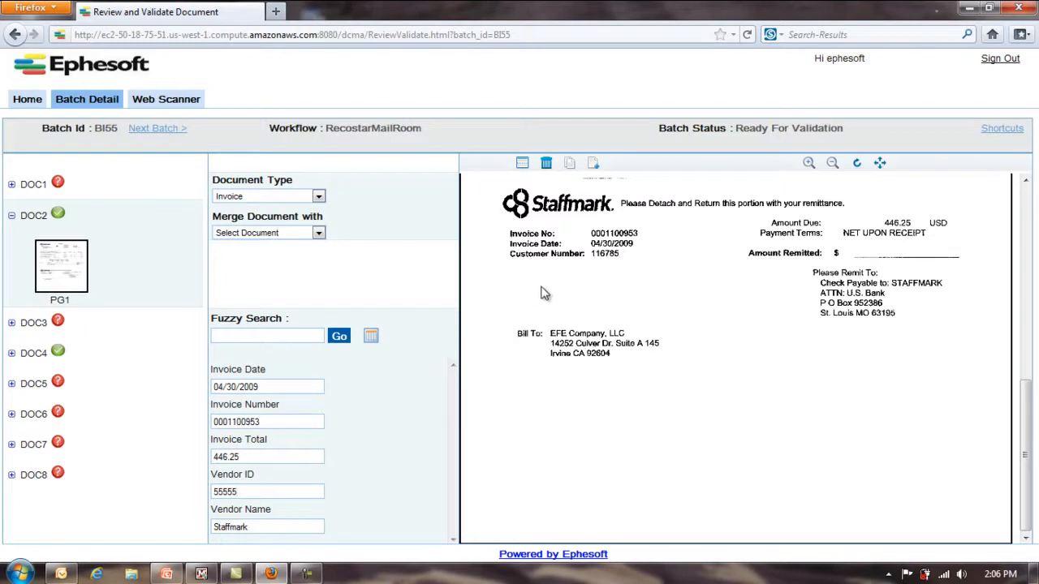
mouse_move(564, 345)
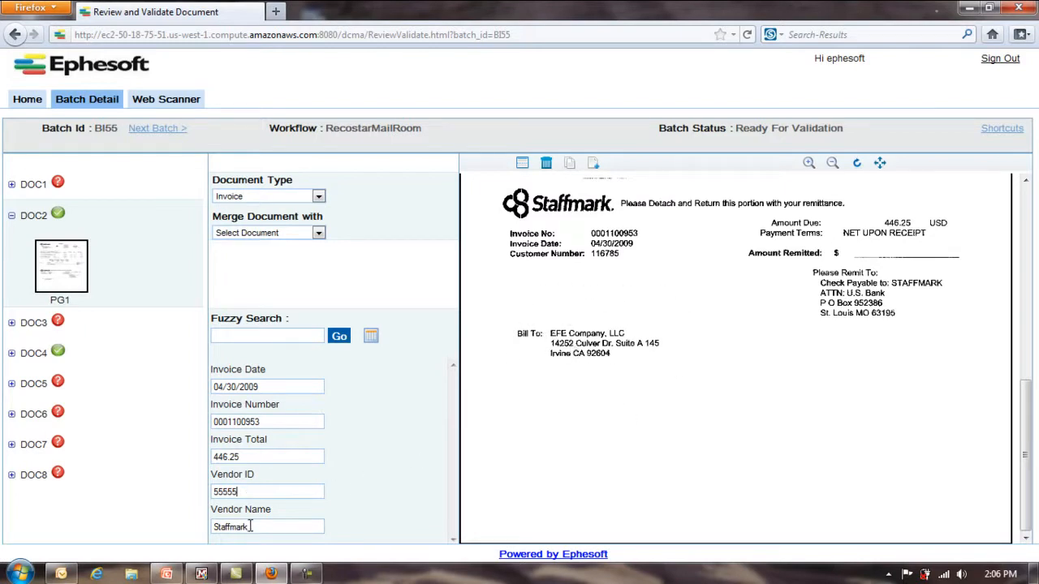
mouse_move(167, 386)
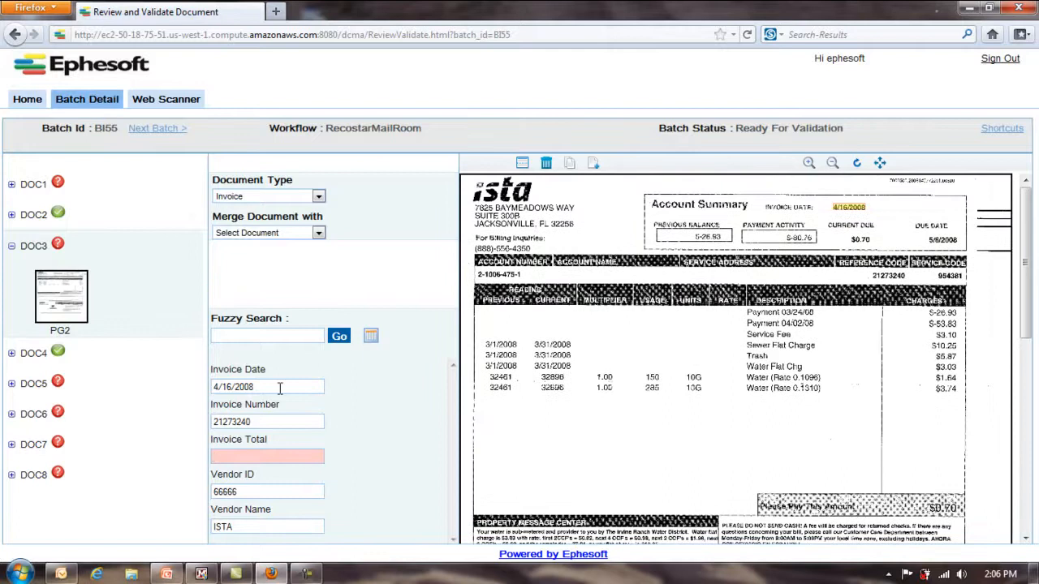
Fill DOC3's Invoice Total with the $0.70 amount due from the scan
scroll(down, 3)
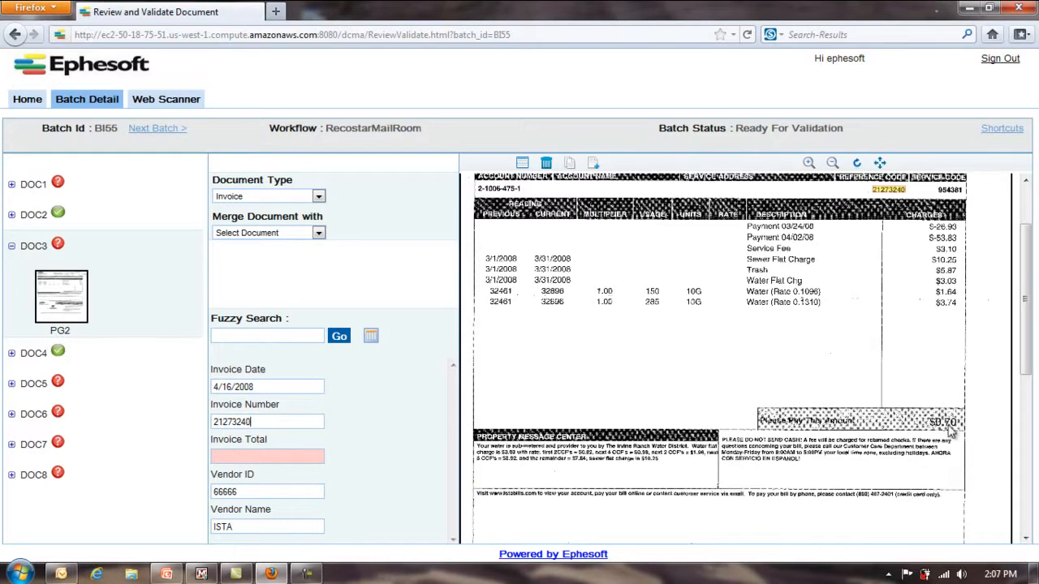
click(267, 456)
text($0.70)
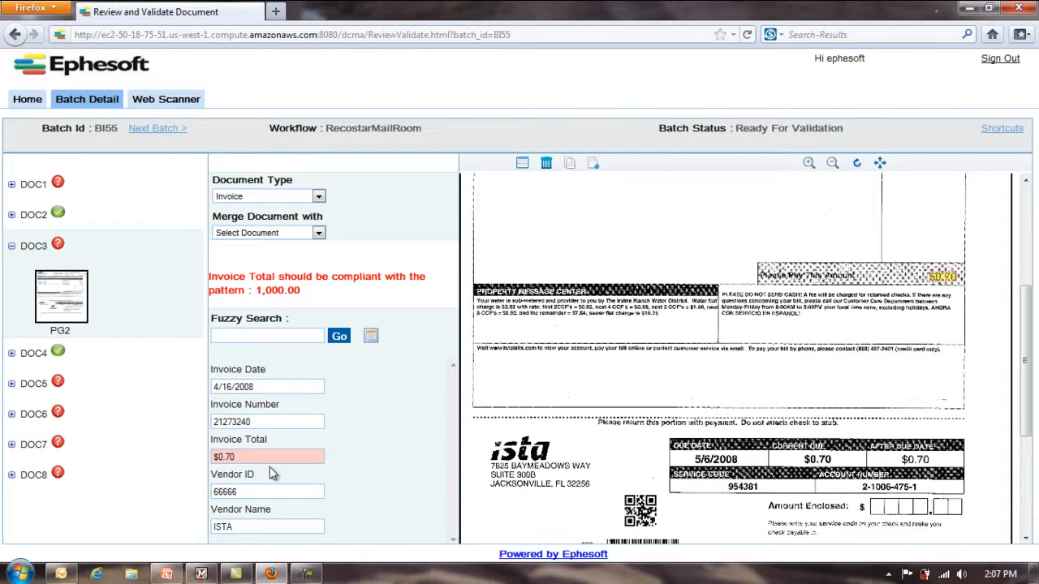
mouse_move(262, 319)
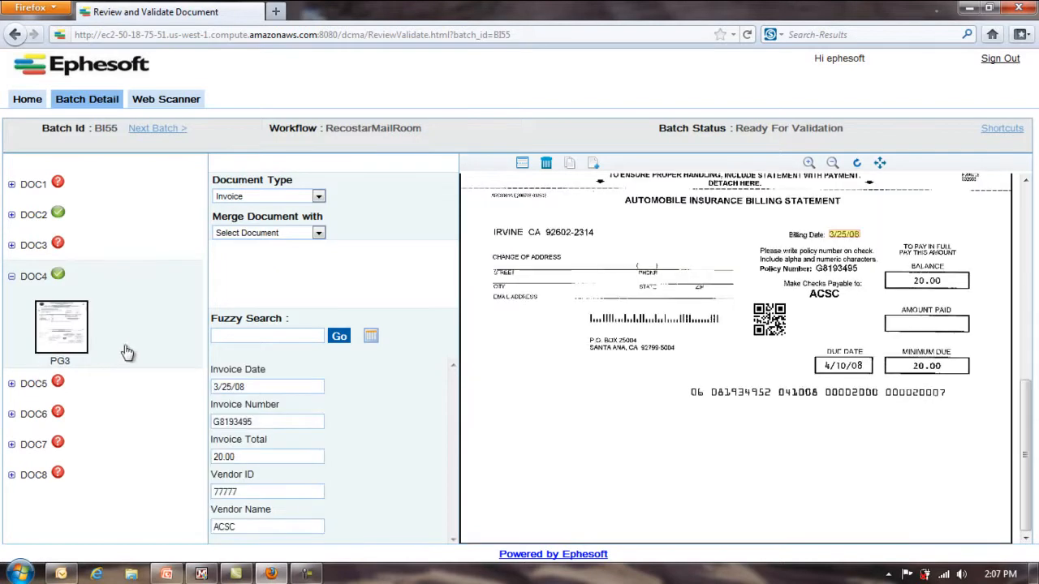
mouse_move(152, 369)
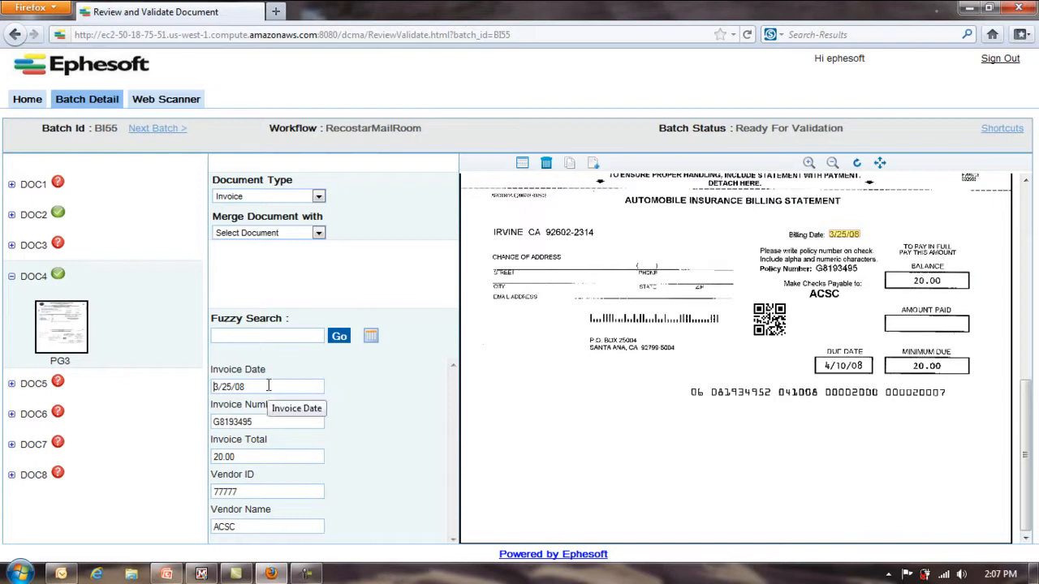
mouse_move(341, 419)
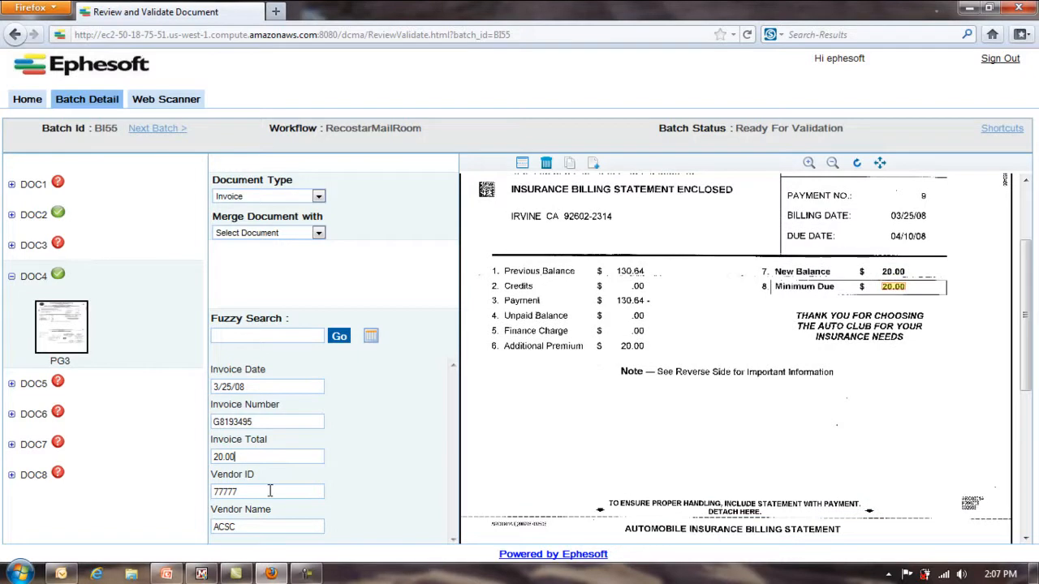
mouse_move(263, 525)
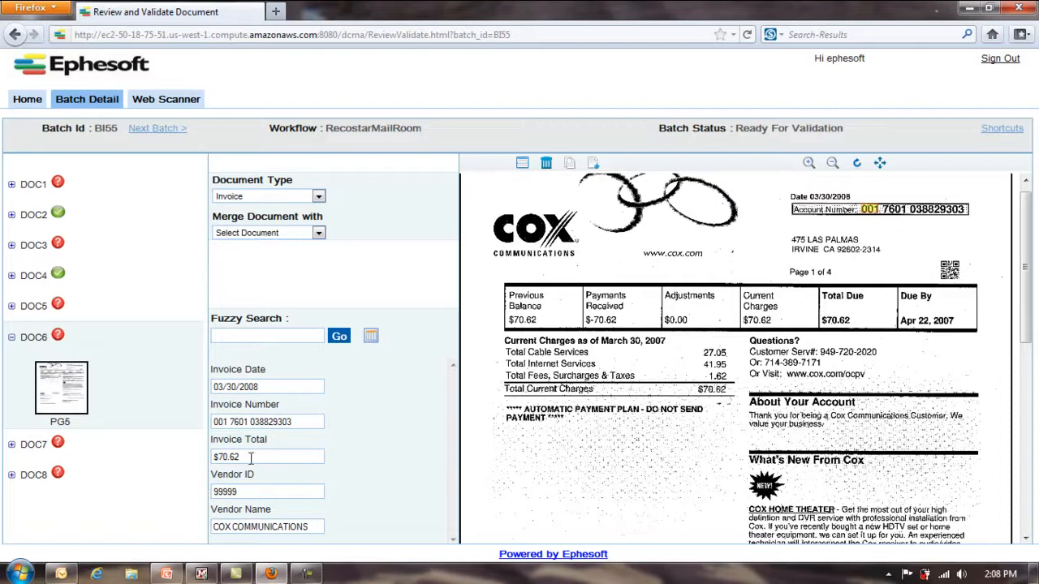
Scroll DOC6's Cox Communications scan to verify the $70.62 Invoice Total
scroll(down, 3)
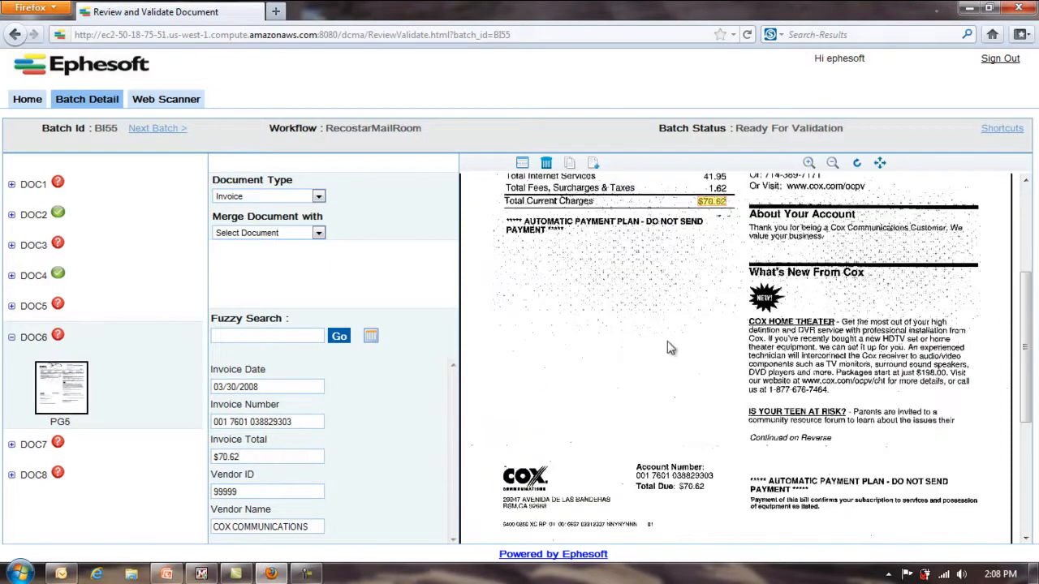
mouse_move(500, 489)
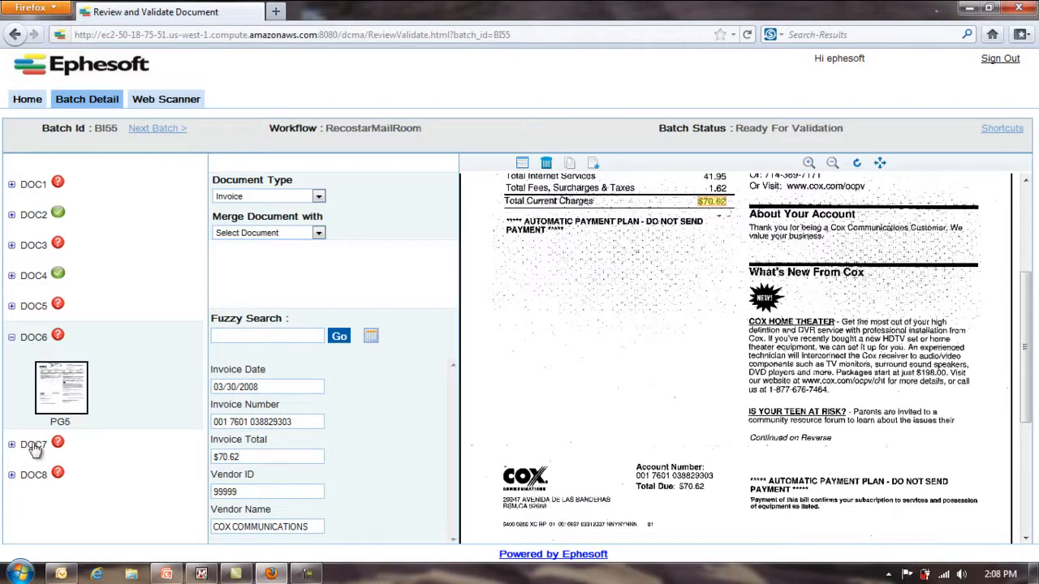
Open DOC7's ISTA bill and enter $29.34 as the Invoice Total
click(34, 445)
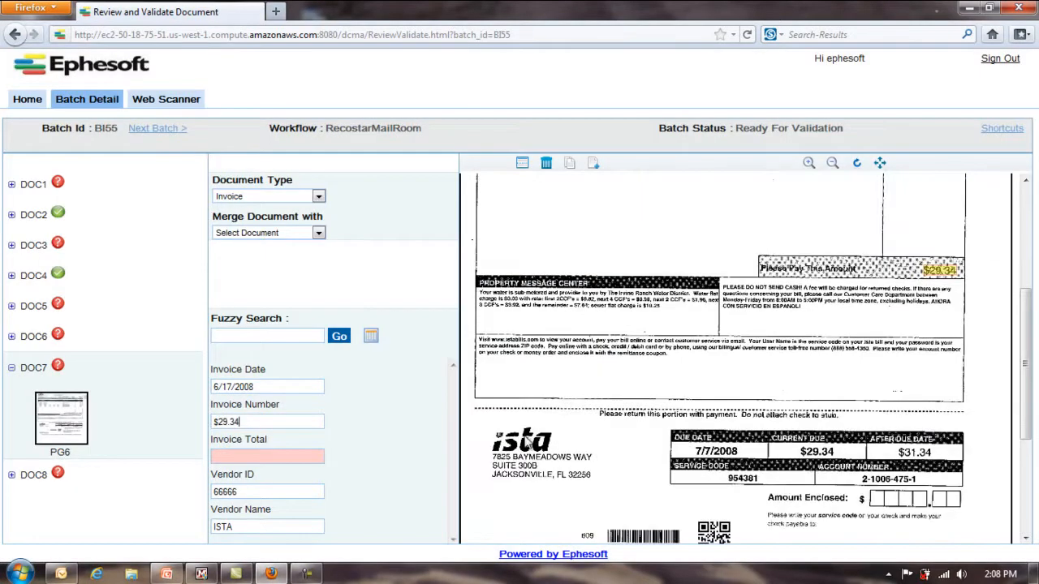
mouse_move(706, 463)
text(22177991)
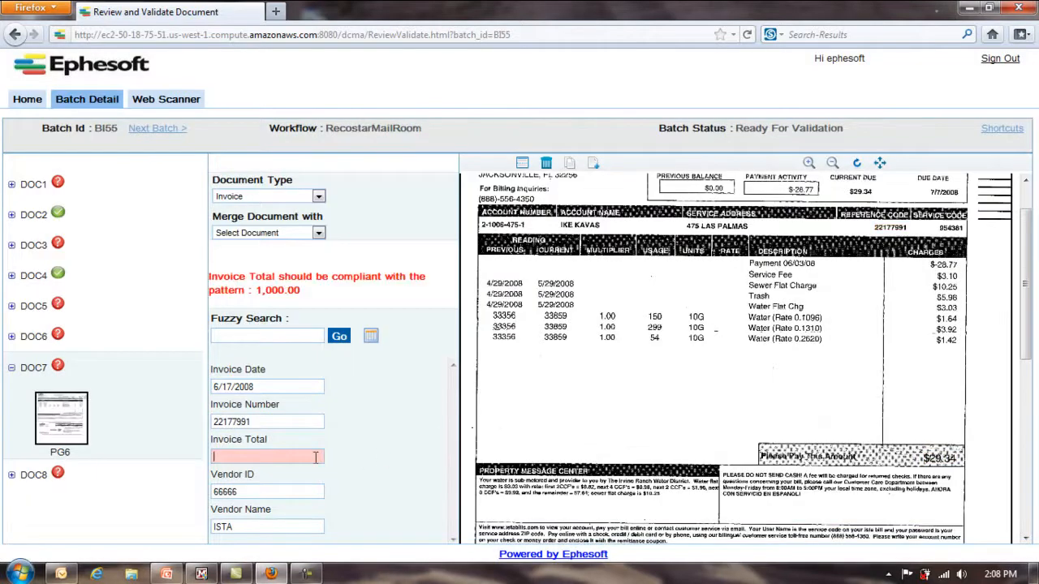
text($29.34)
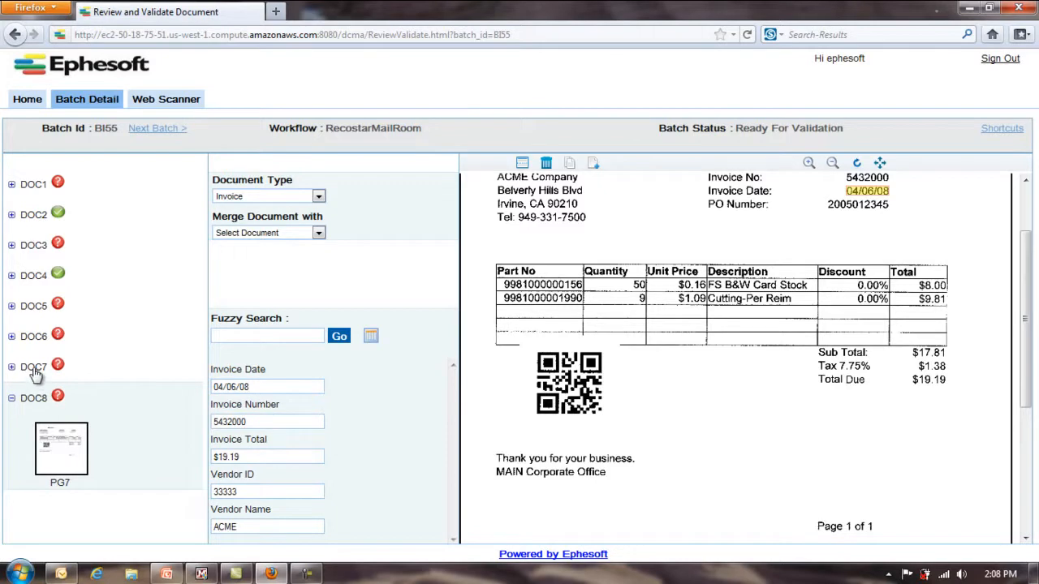
Open DOC8's ACME invoice to review its extracted fields against the scan
click(34, 367)
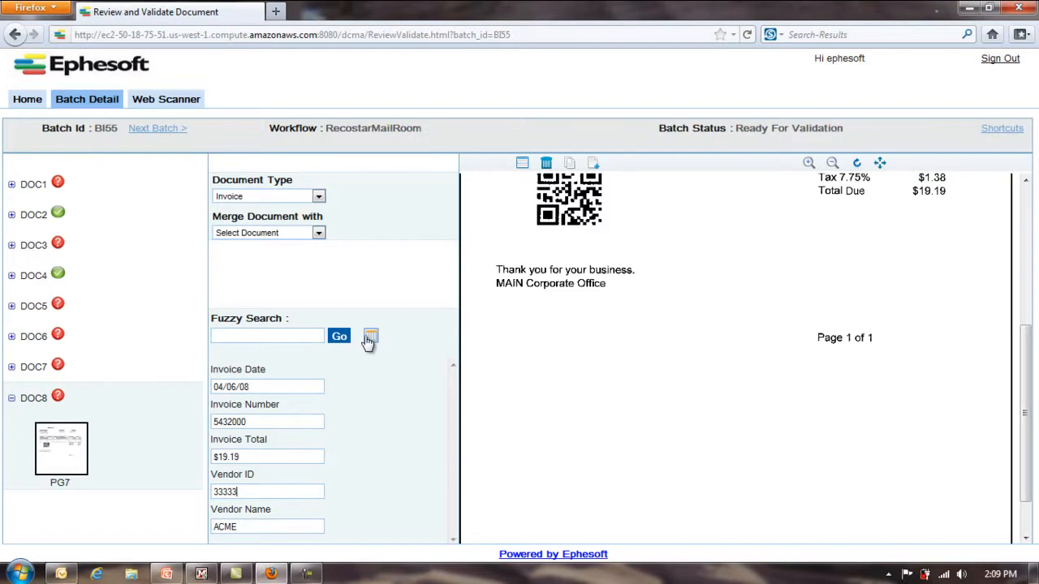
click(370, 337)
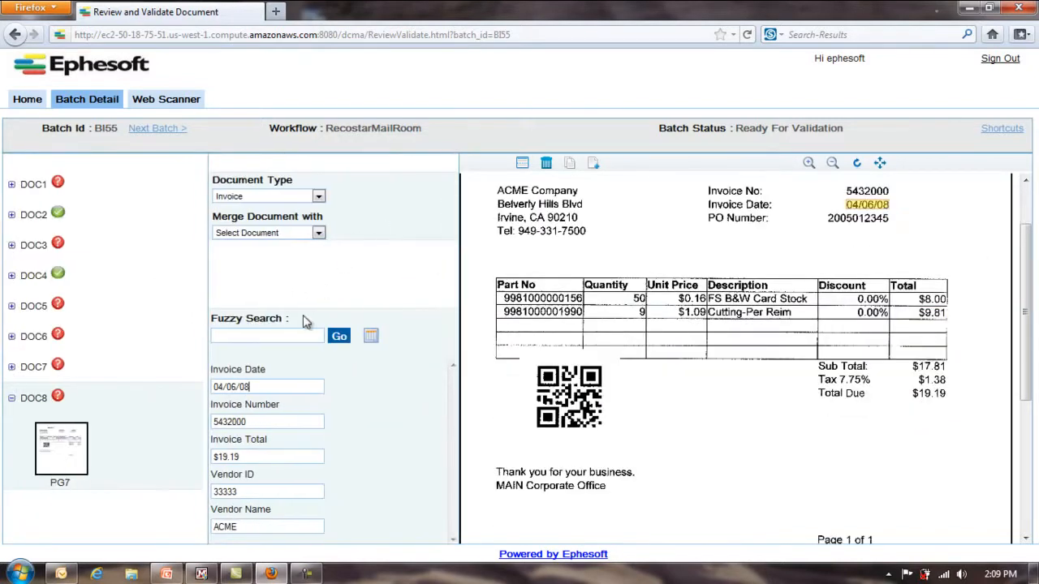
mouse_move(56, 240)
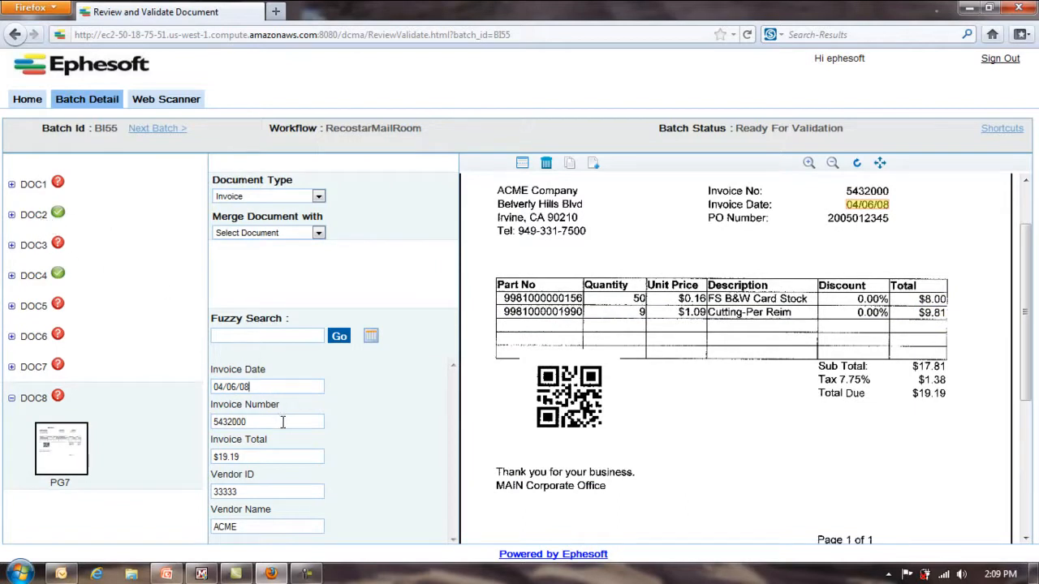
mouse_move(286, 424)
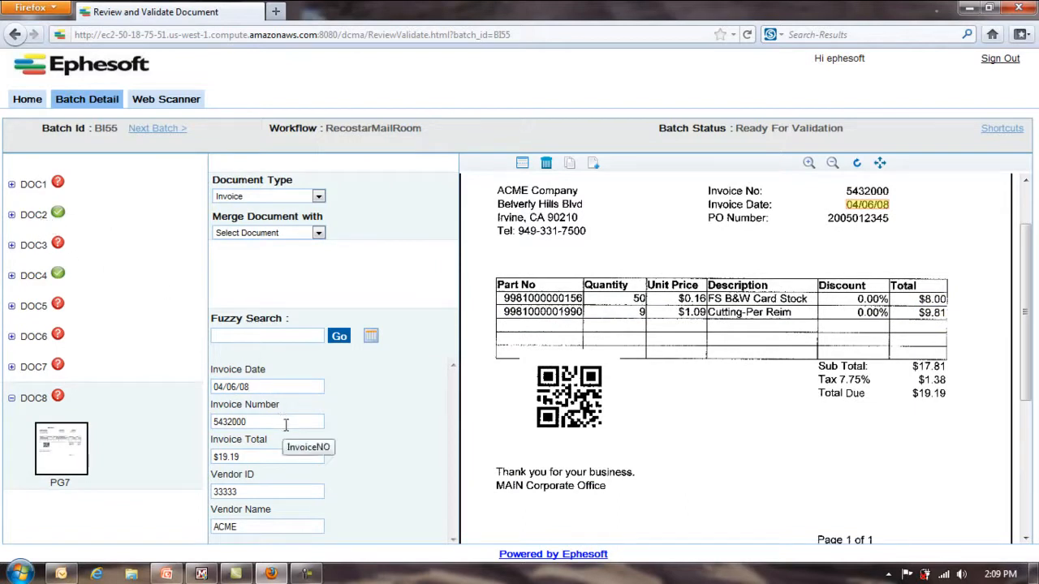